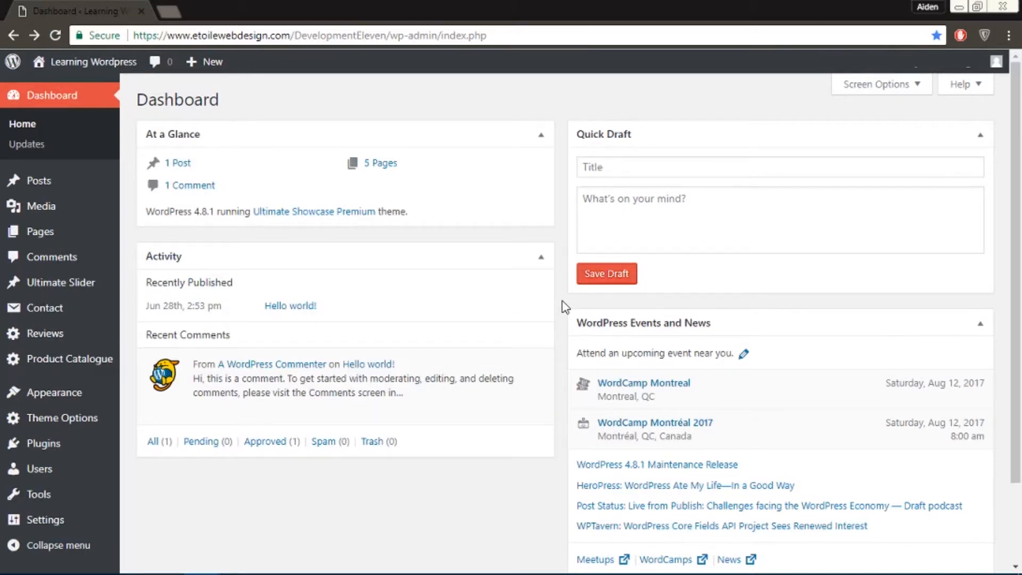
mouse_move(318, 340)
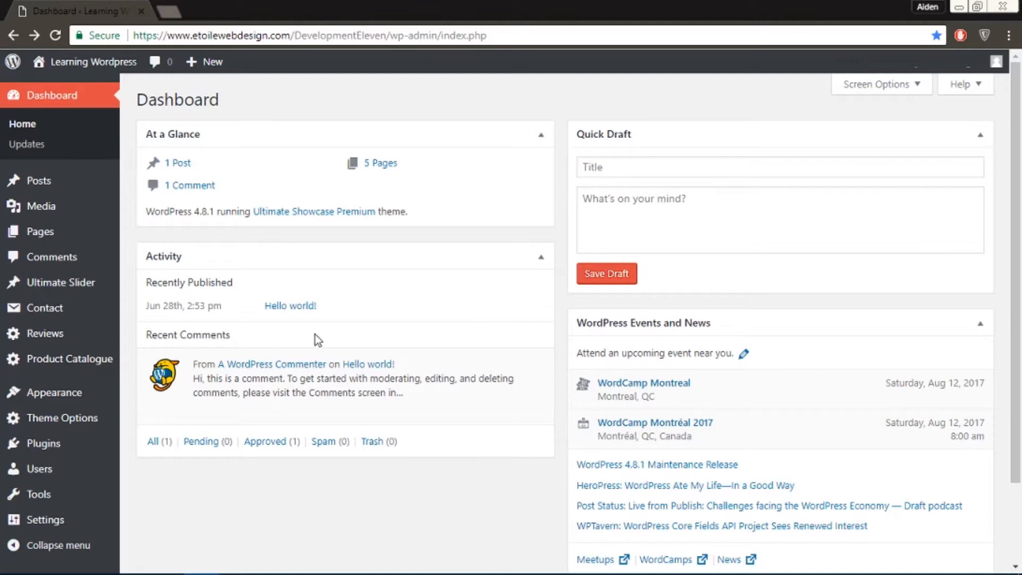
Go to the Product Catalogue plugin settings listing the Contact and Size custom fields.
left_click(63, 358)
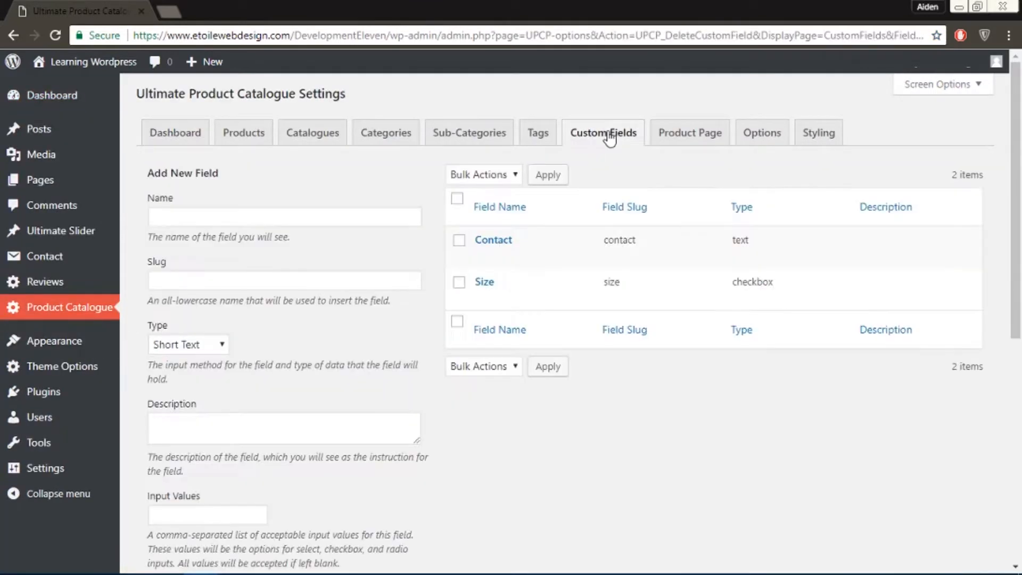
Name the new field Available Colors with slug color and checkbox type.
left_click(284, 216)
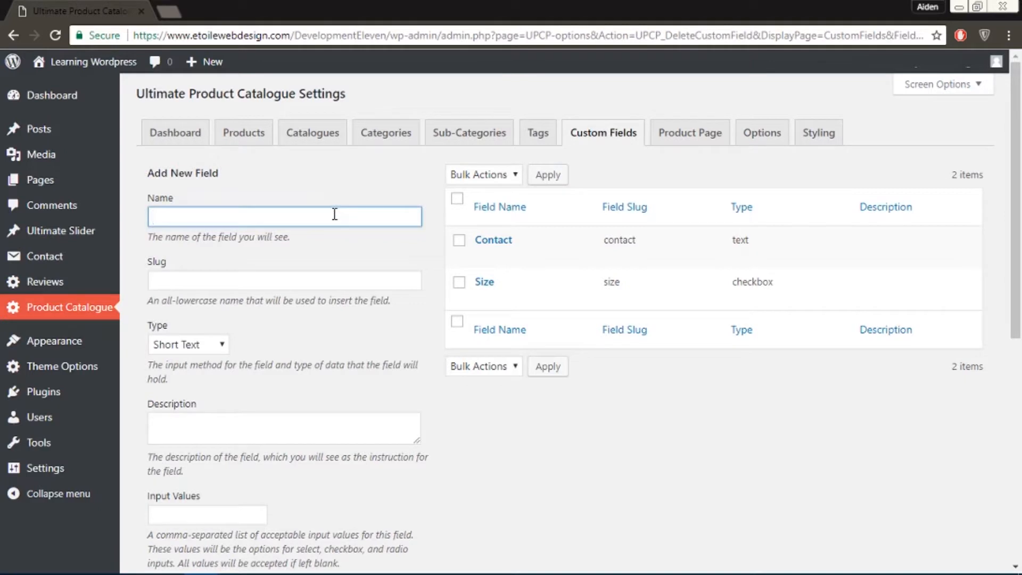
type("Available Colors")
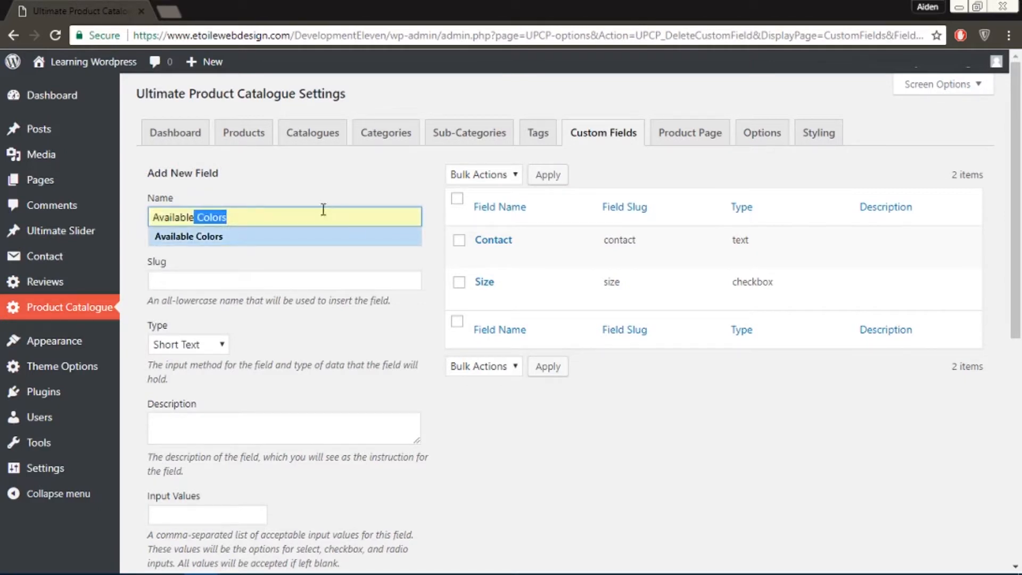
left_click(284, 279)
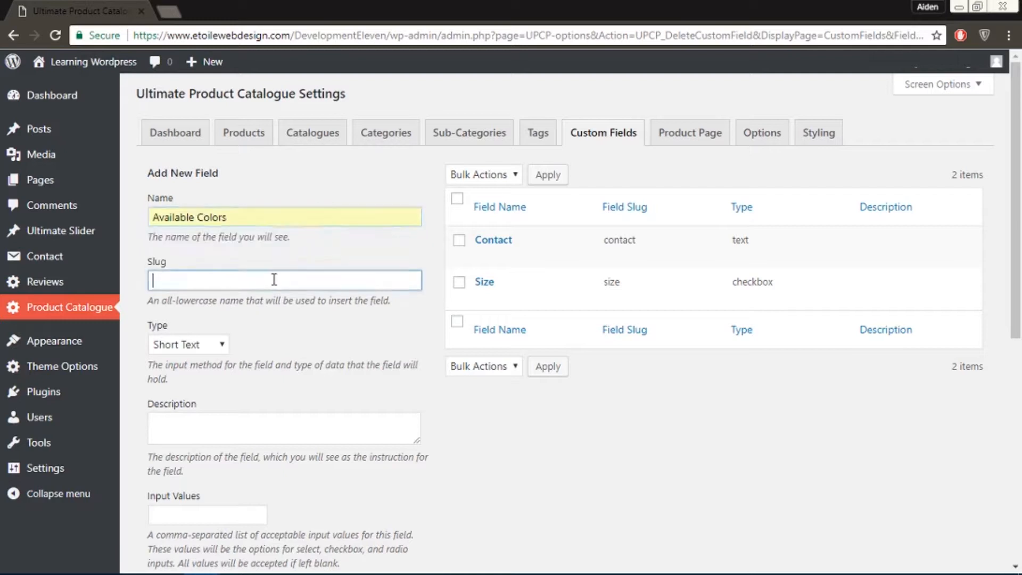
type("color")
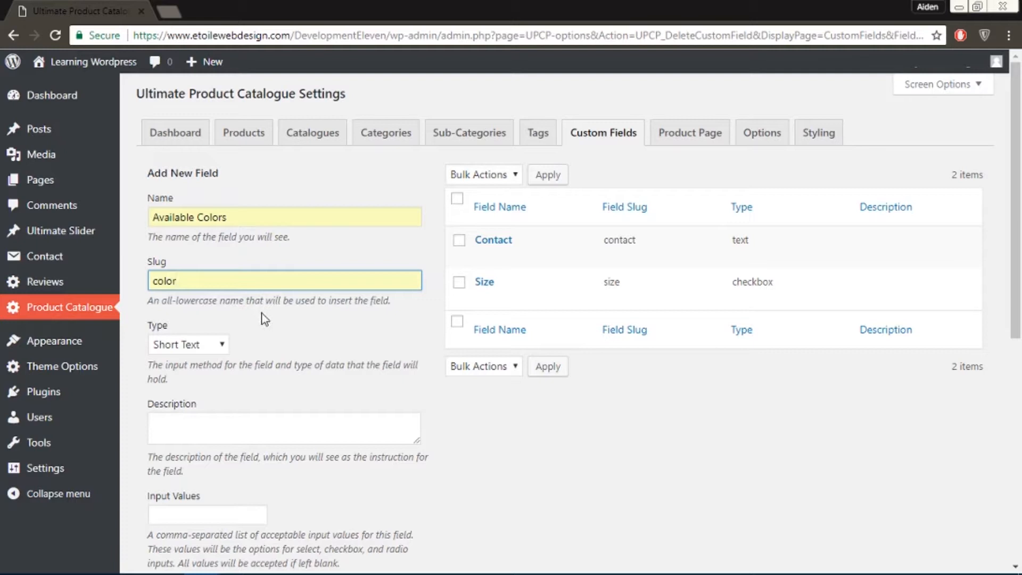
left_click(188, 344)
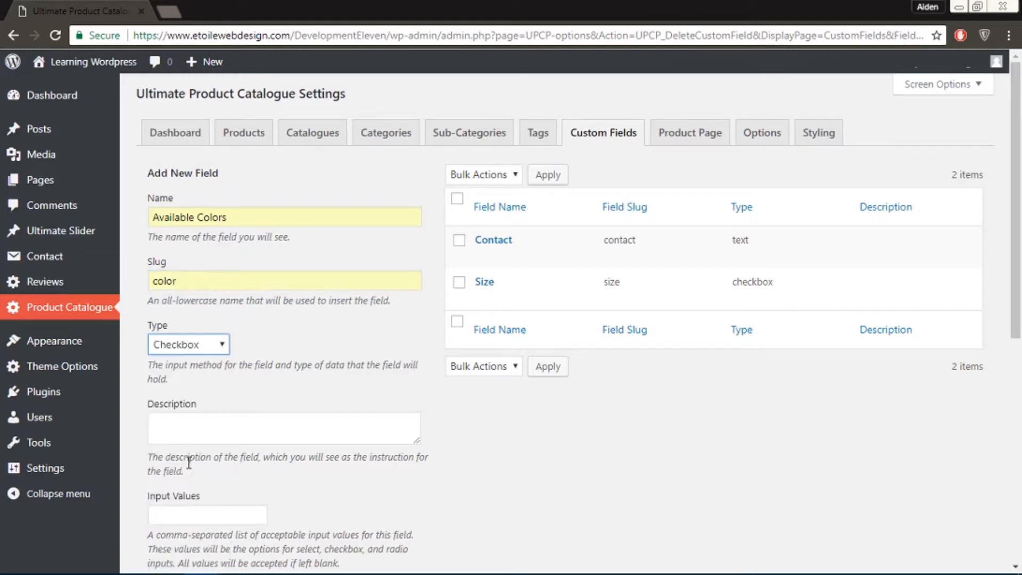
Describe it as 'These are the available colors' with input values red,blue,green.
left_click(284, 428)
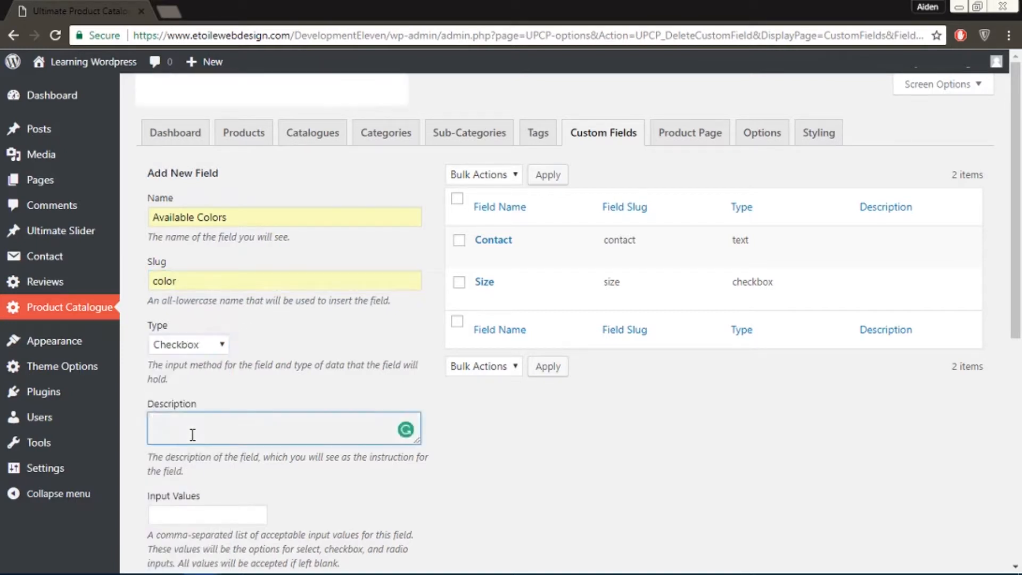
type("These")
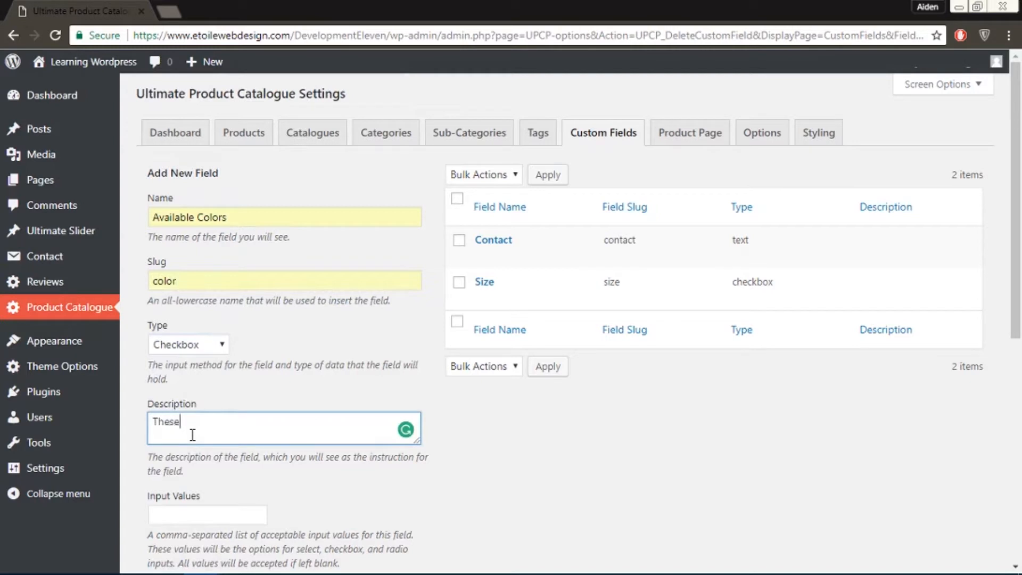
type("are the a")
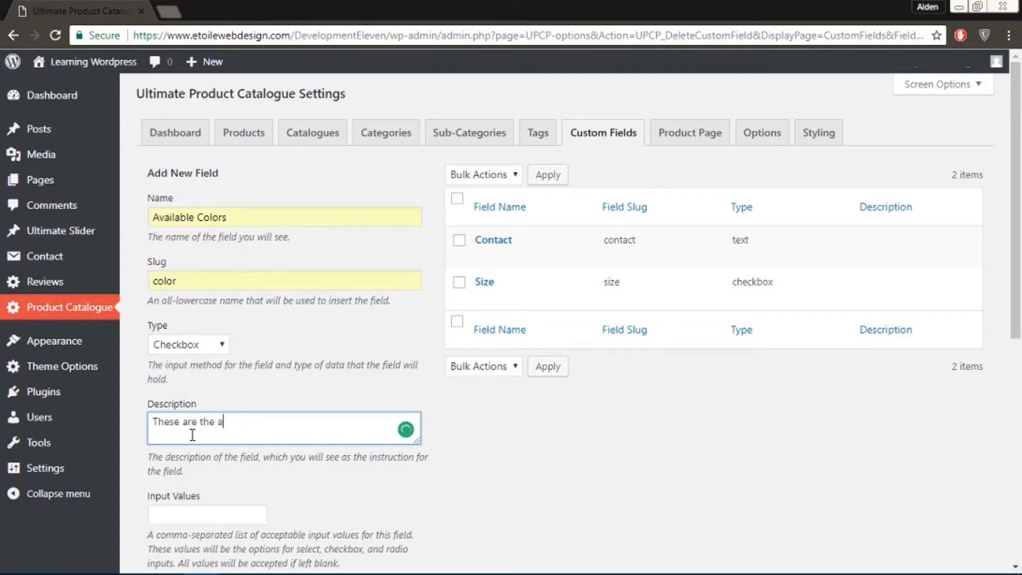
type("vailable colors")
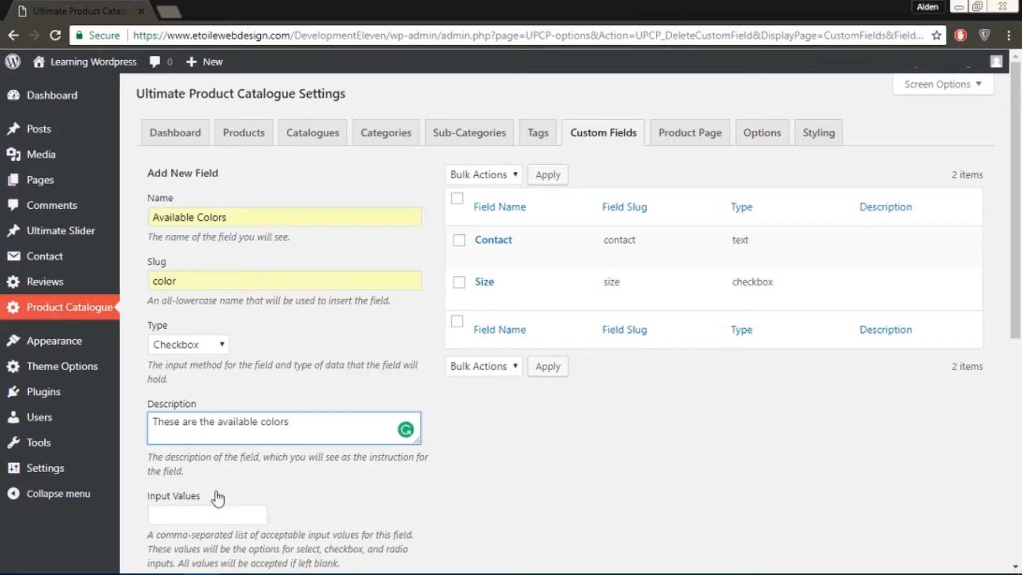
type("red,")
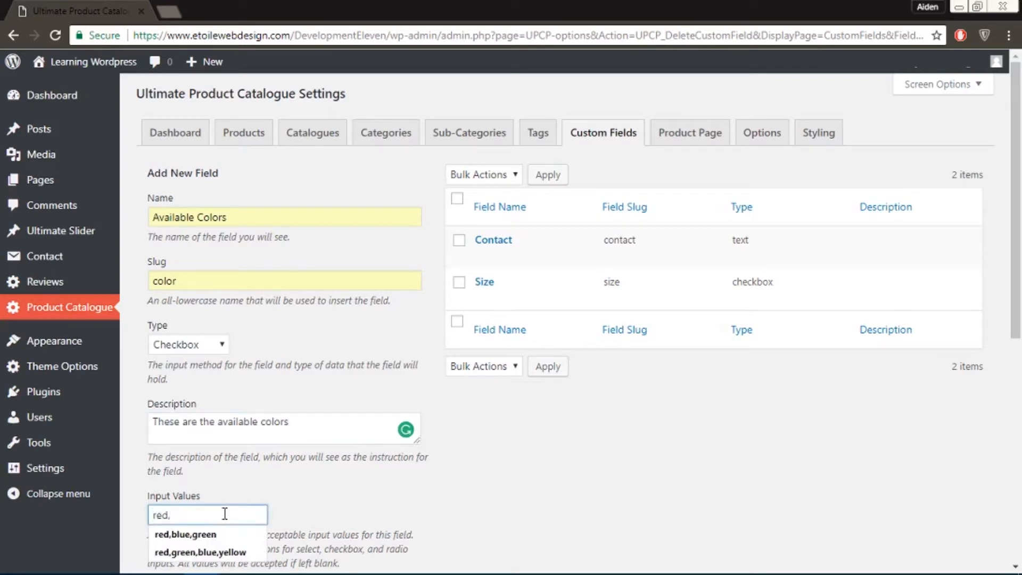
left_click(185, 534)
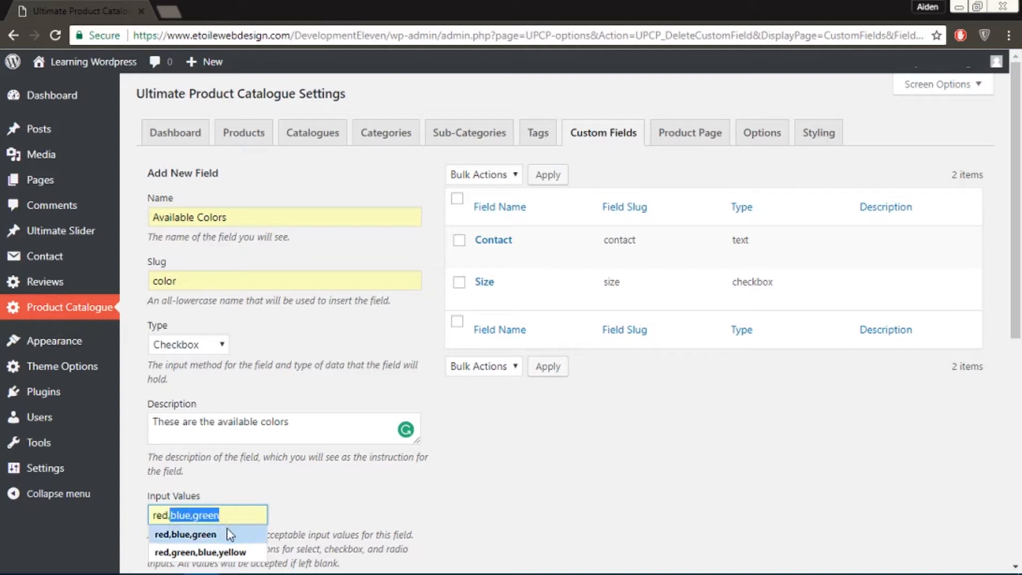
left_click(185, 534)
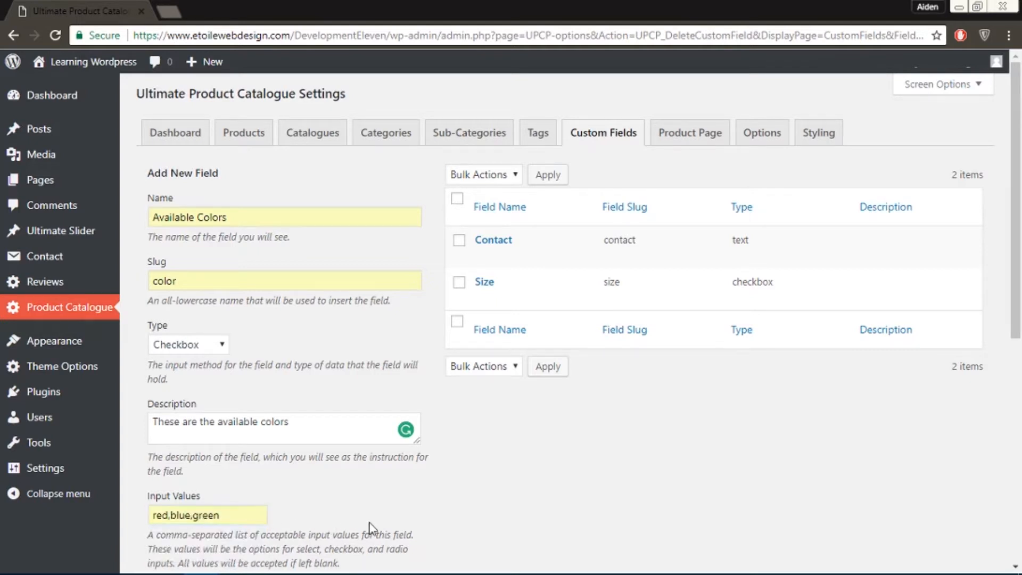
Add the Available Colors field, making it the third custom field.
scroll("down", 3)
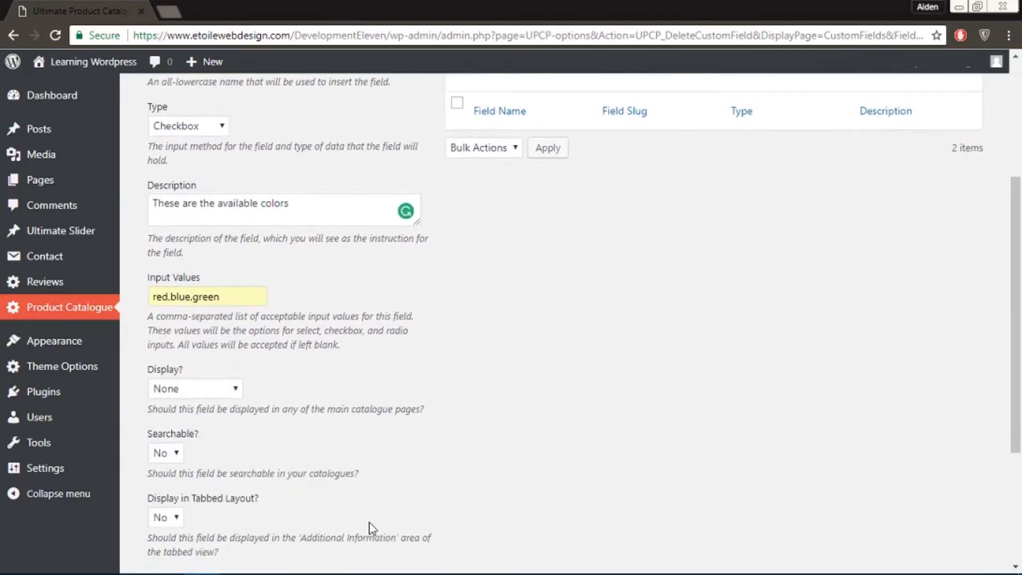
scroll("down", 3)
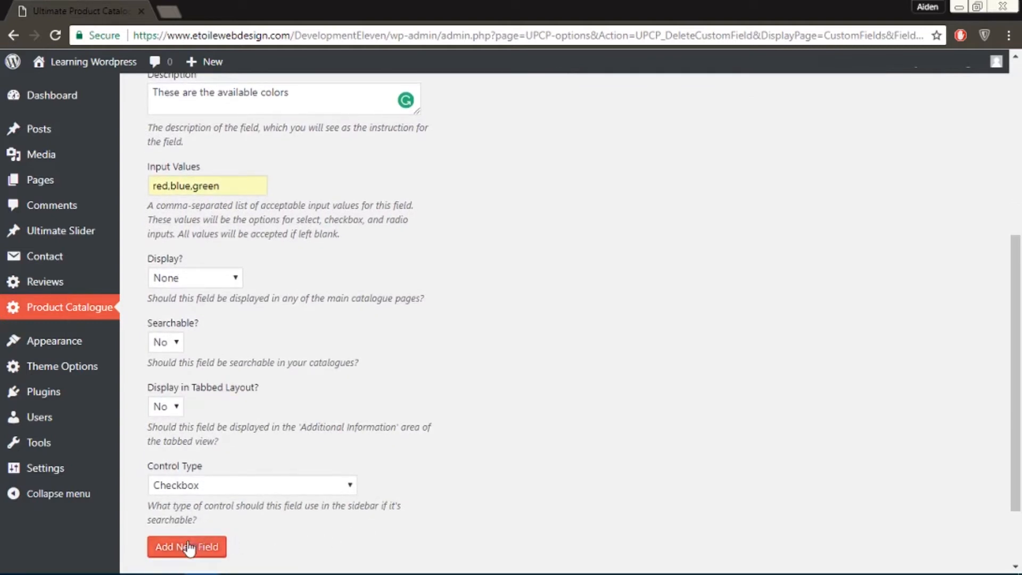
left_click(186, 546)
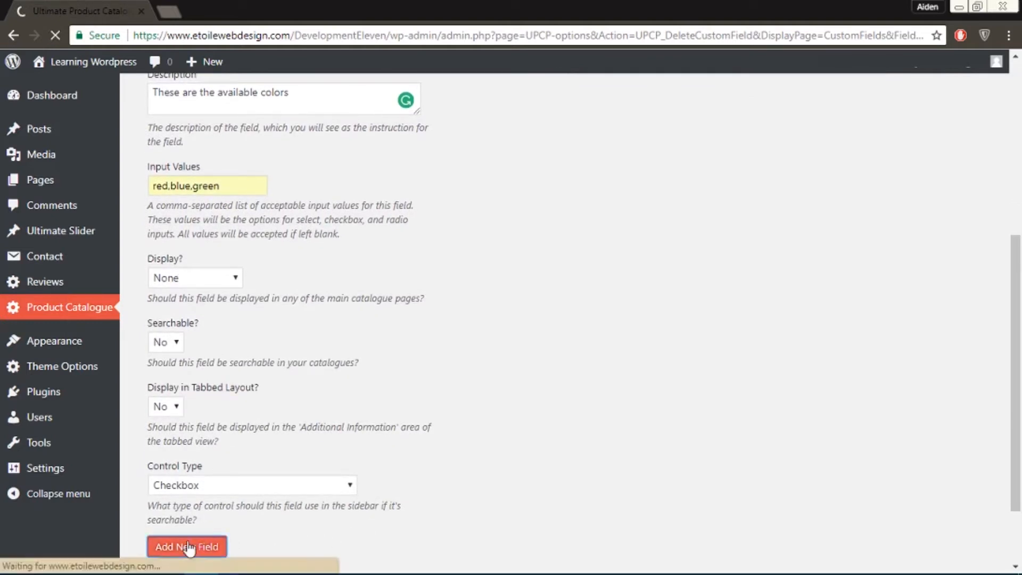
left_click(187, 546)
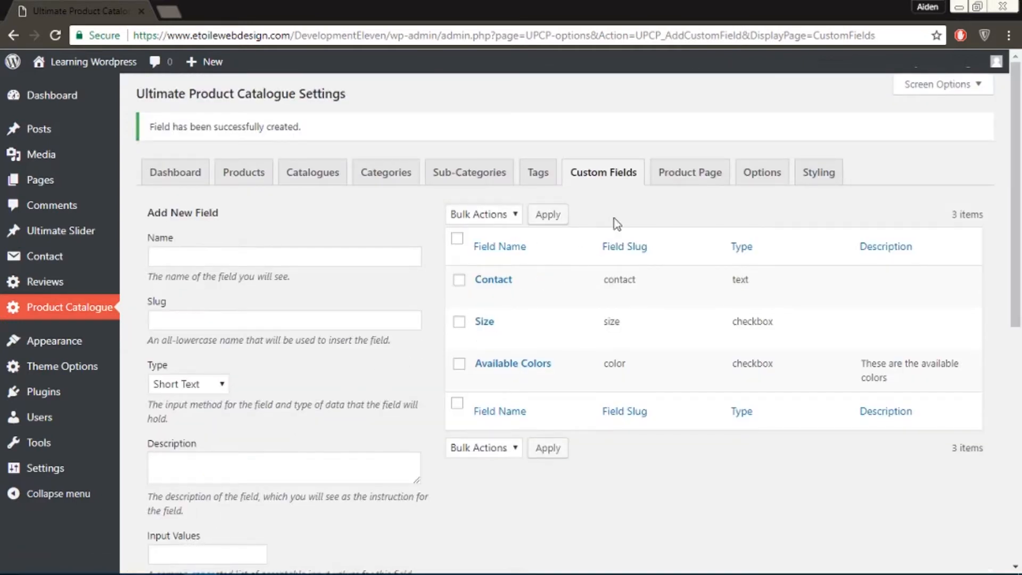
Add a product-page tab named Available Color with content [color].
left_click(689, 172)
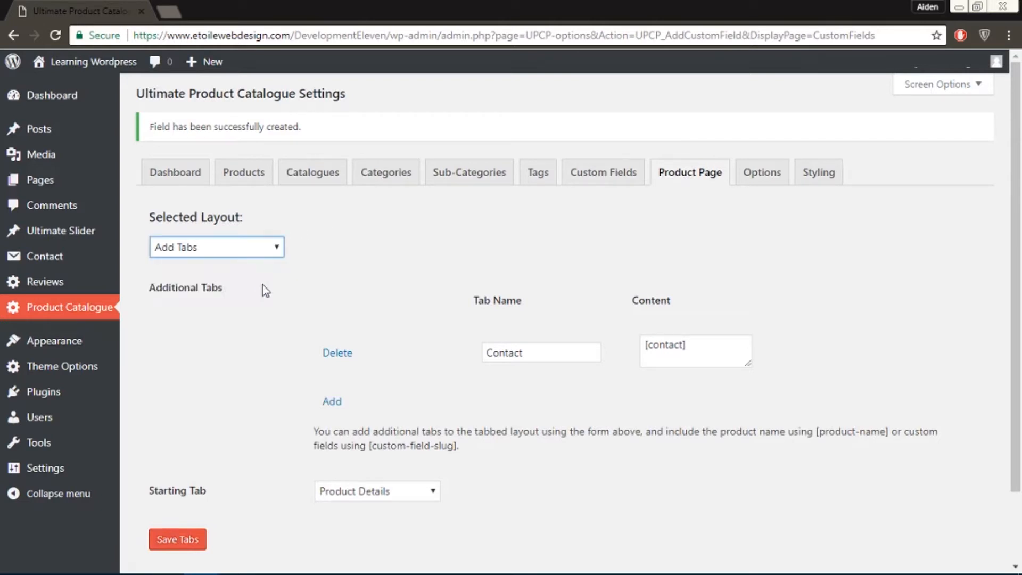
left_click(331, 400)
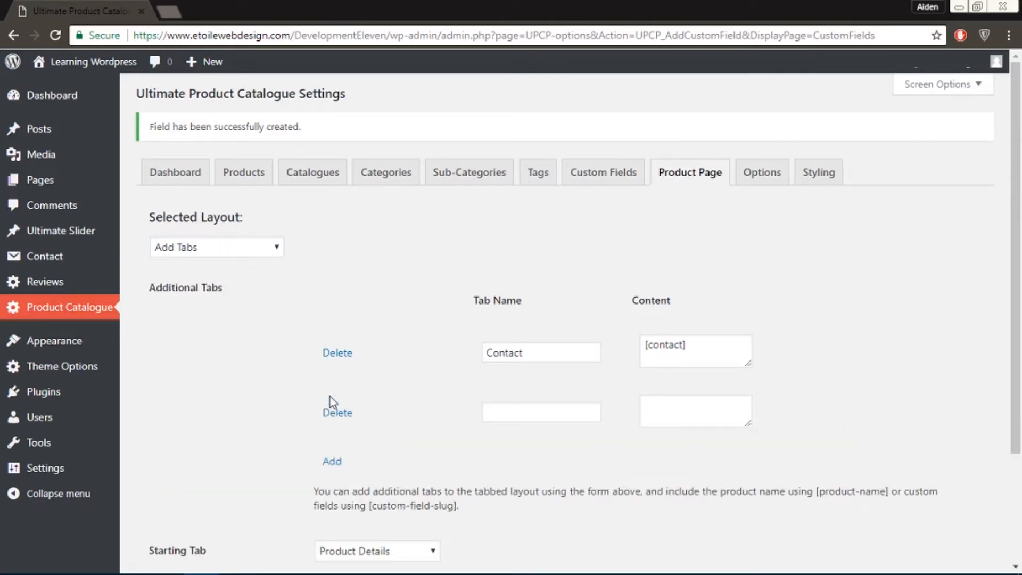
left_click(540, 412)
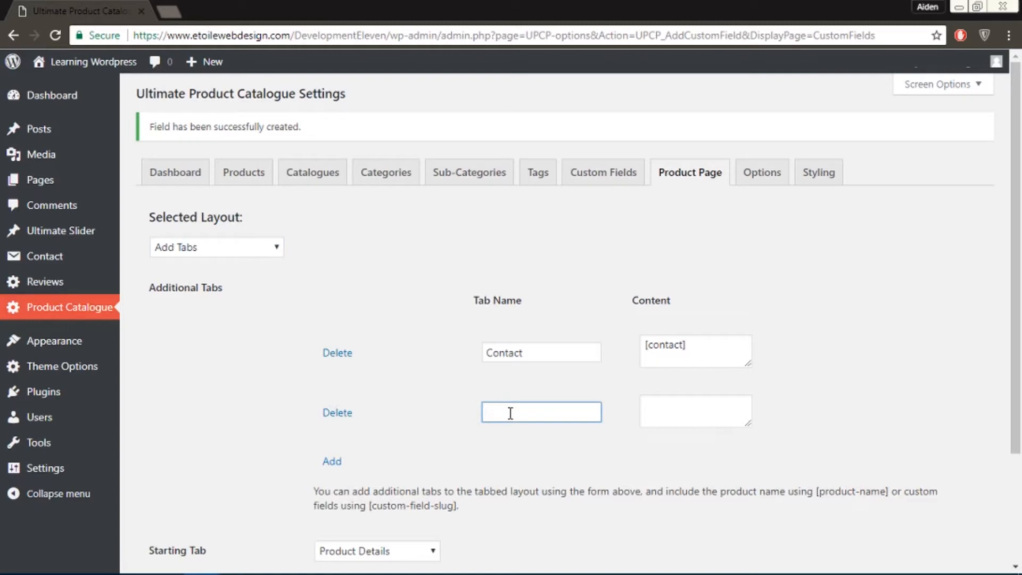
type("Available")
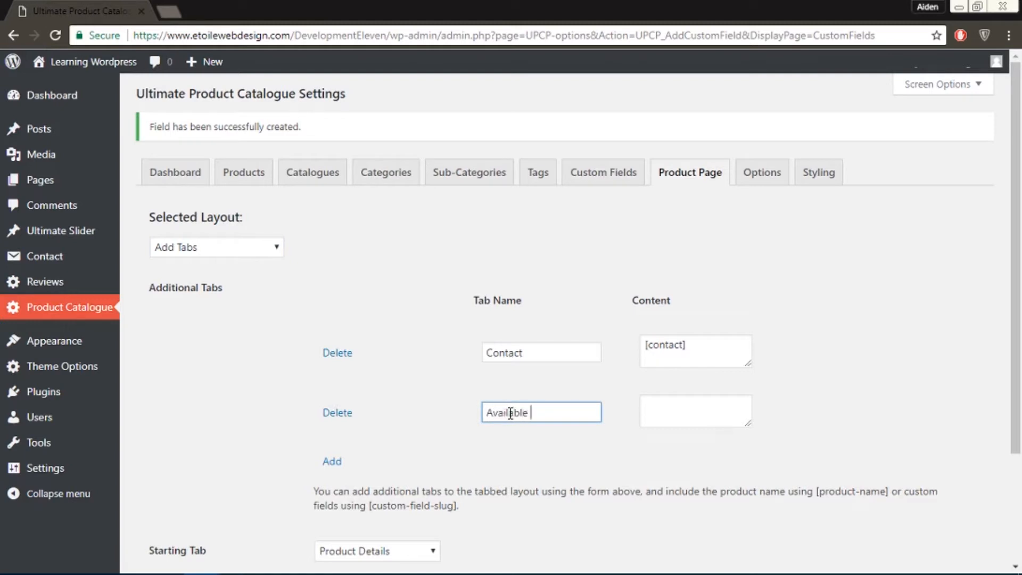
type("Color")
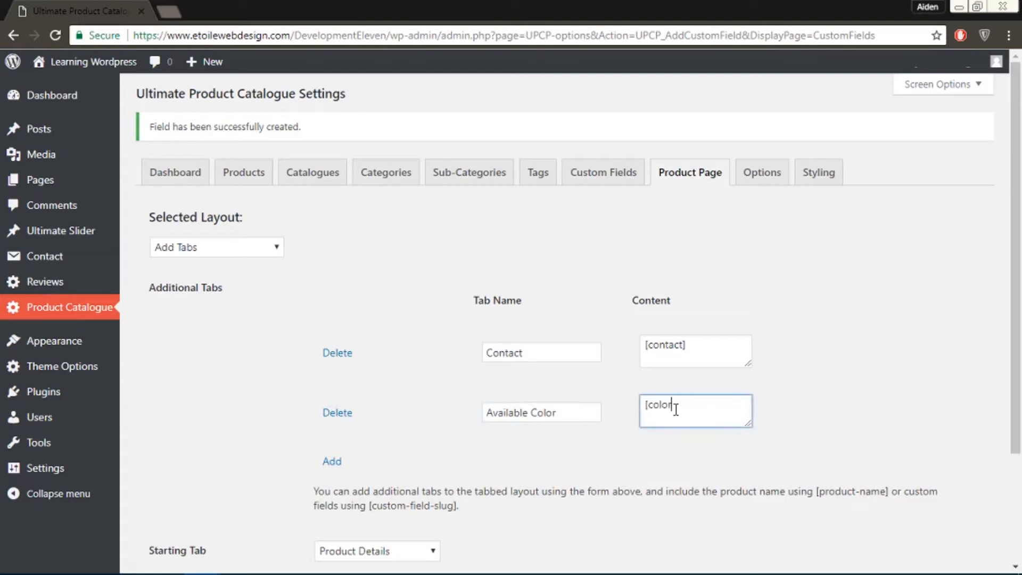
type("]")
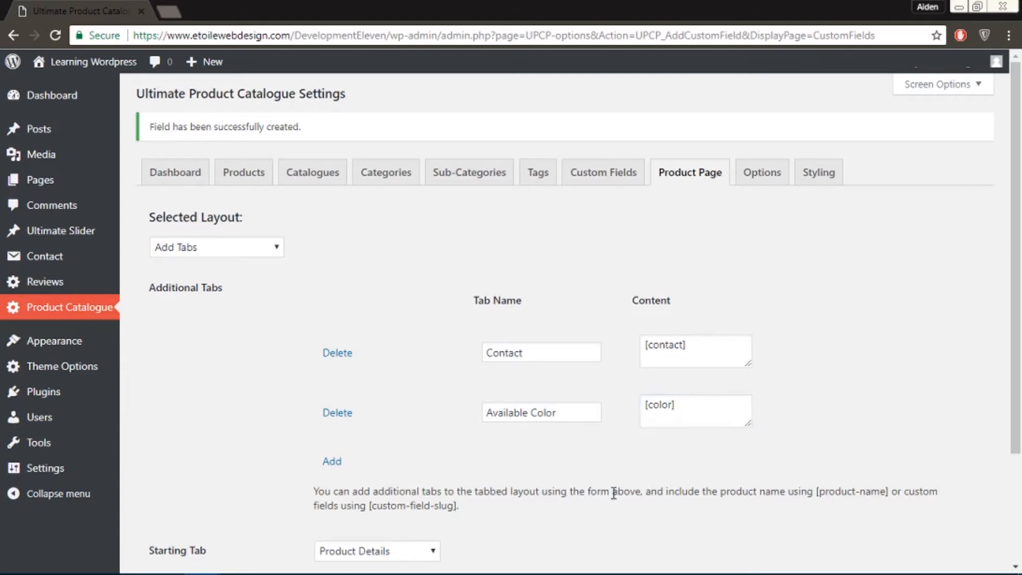
Save the additional tabs so Available Color becomes the second tab.
scroll("down", 3)
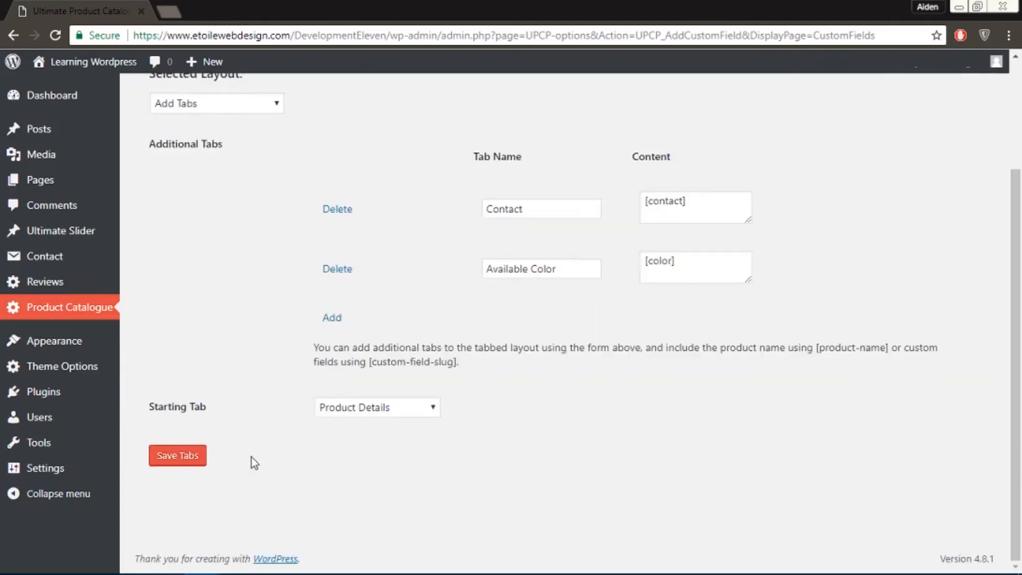
left_click(177, 455)
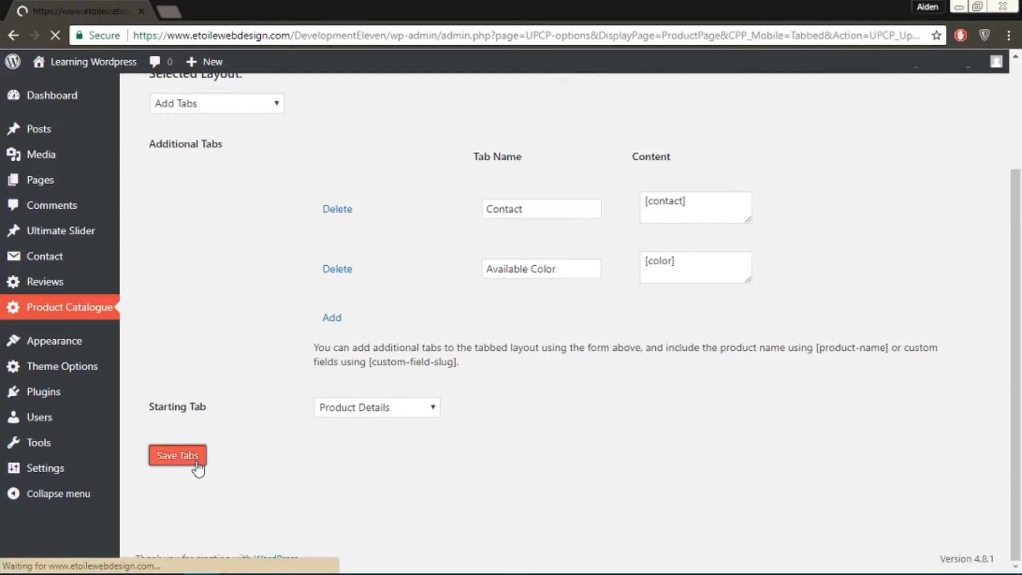
left_click(177, 455)
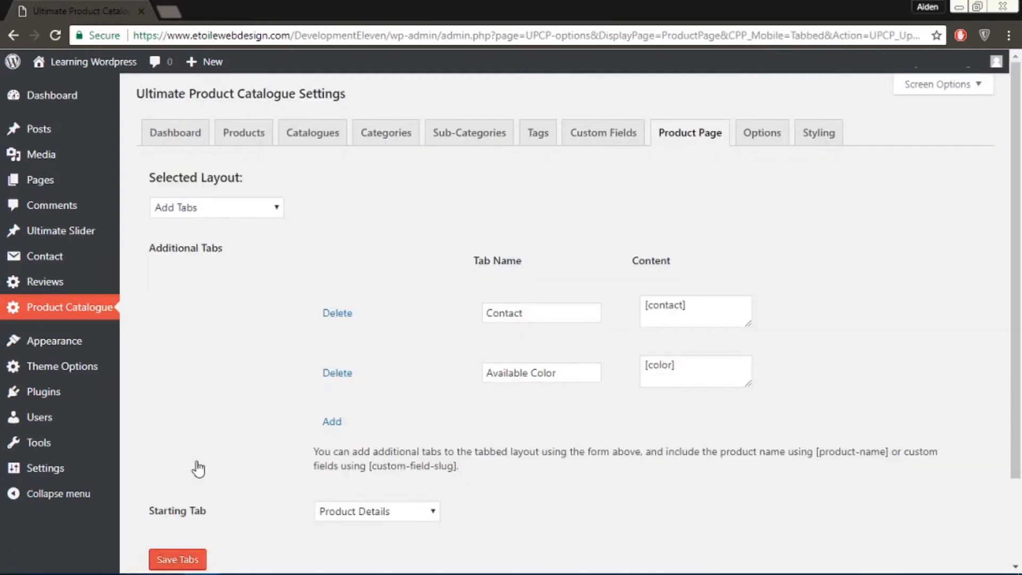
mouse_move(202, 461)
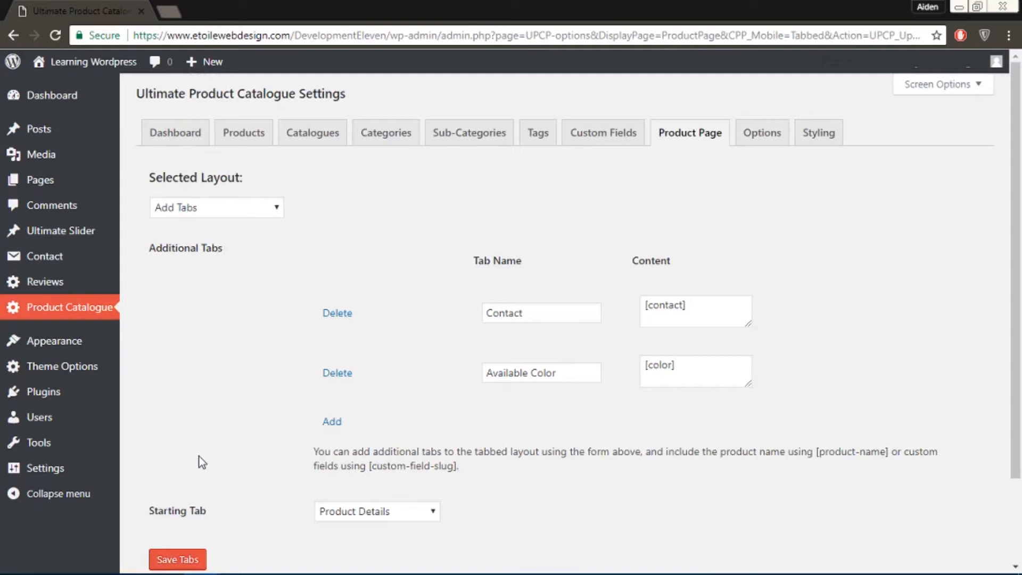
Bring up the Levi Key Chain product for editing at its Available Colors field.
left_click(243, 132)
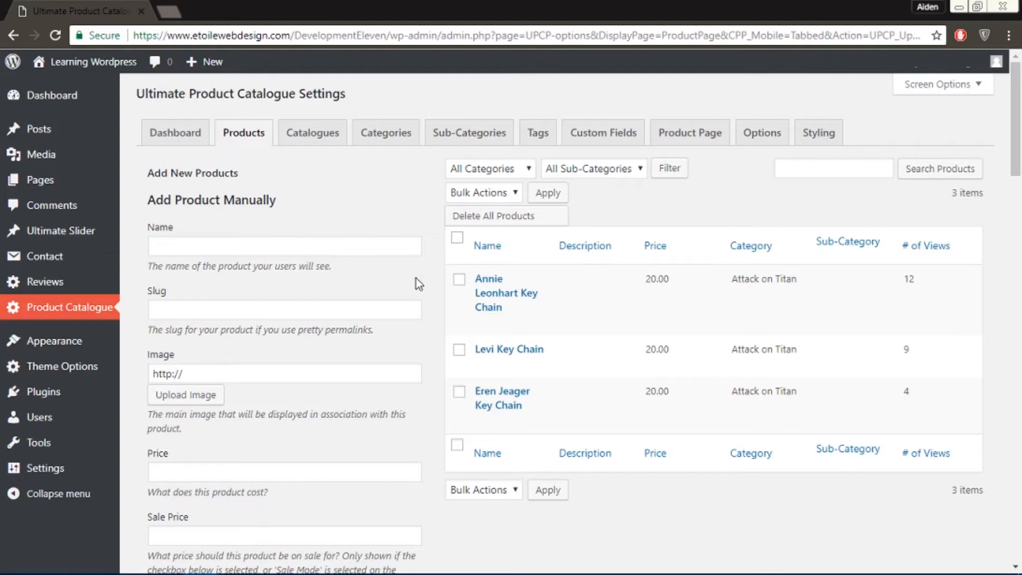
left_click(509, 349)
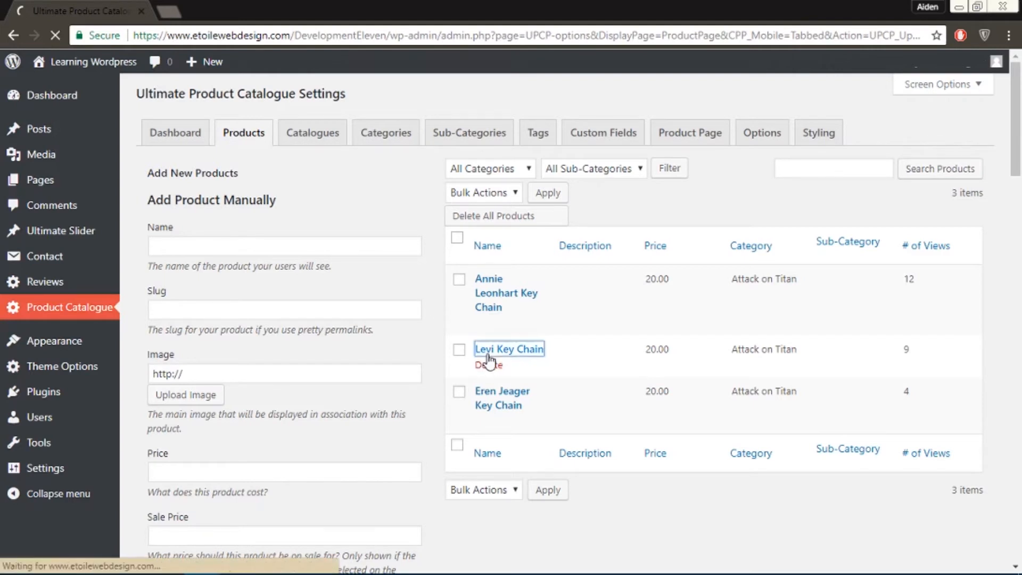
left_click(508, 348)
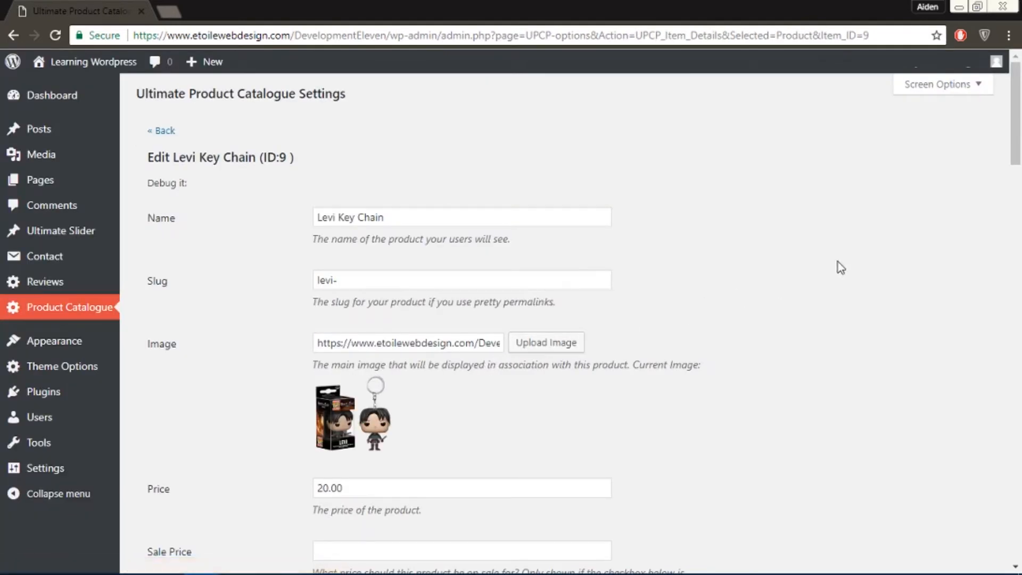
scroll("down", 3)
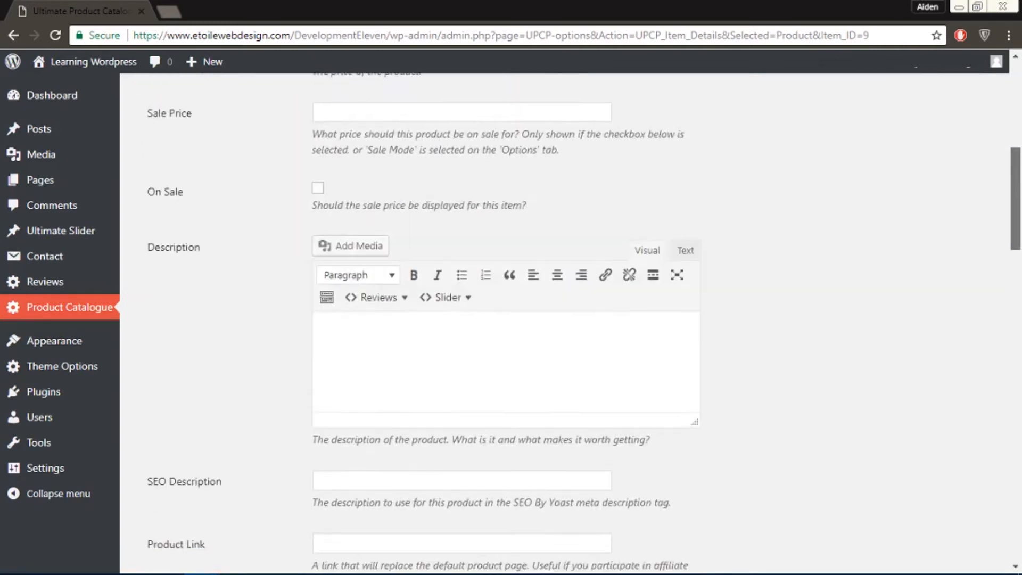
scroll("down", 3)
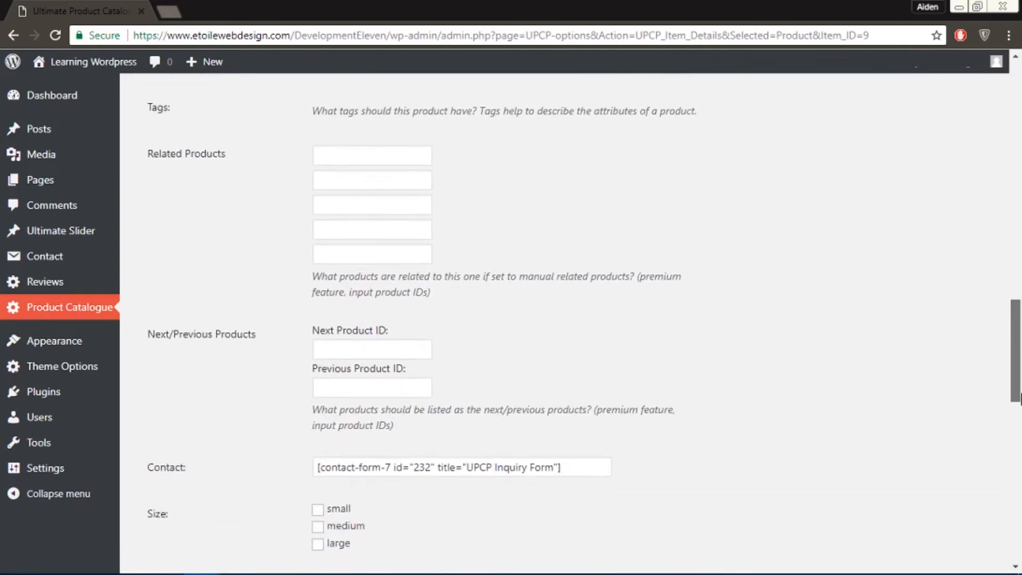
scroll("down", 3)
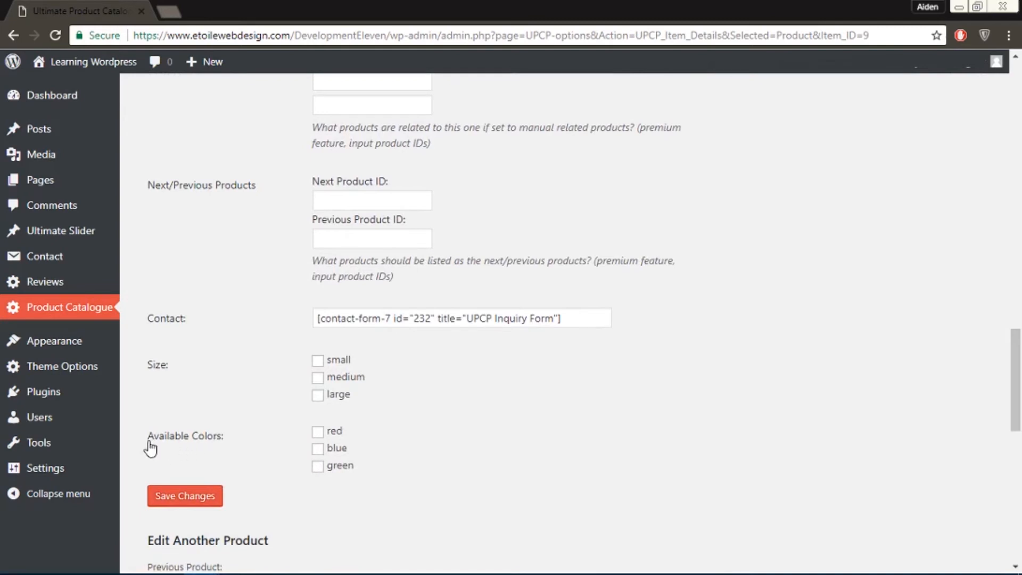
double_click(185, 435)
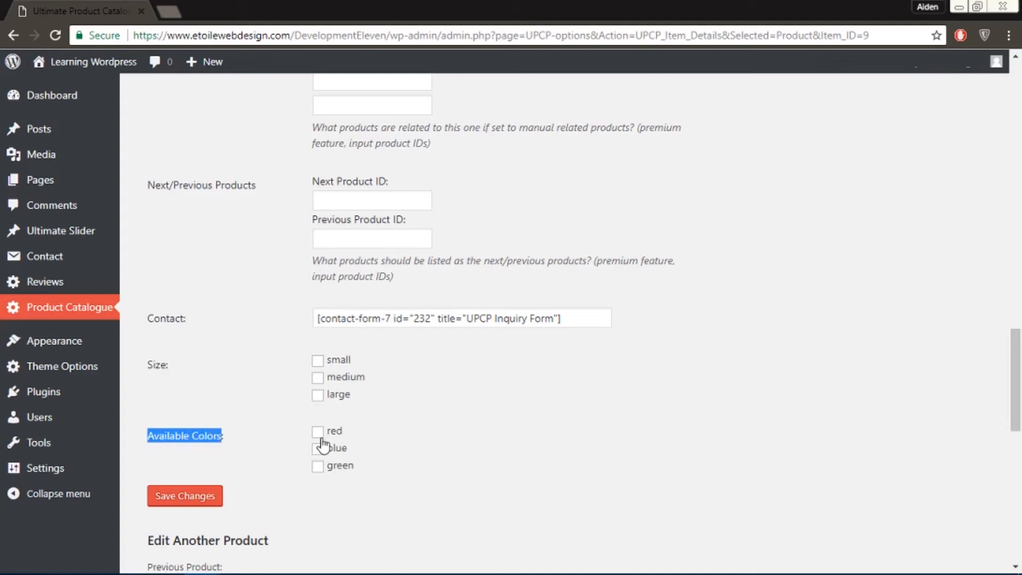
Tick red, blue and green as available colours and save Levi Key Chain.
left_click(317, 448)
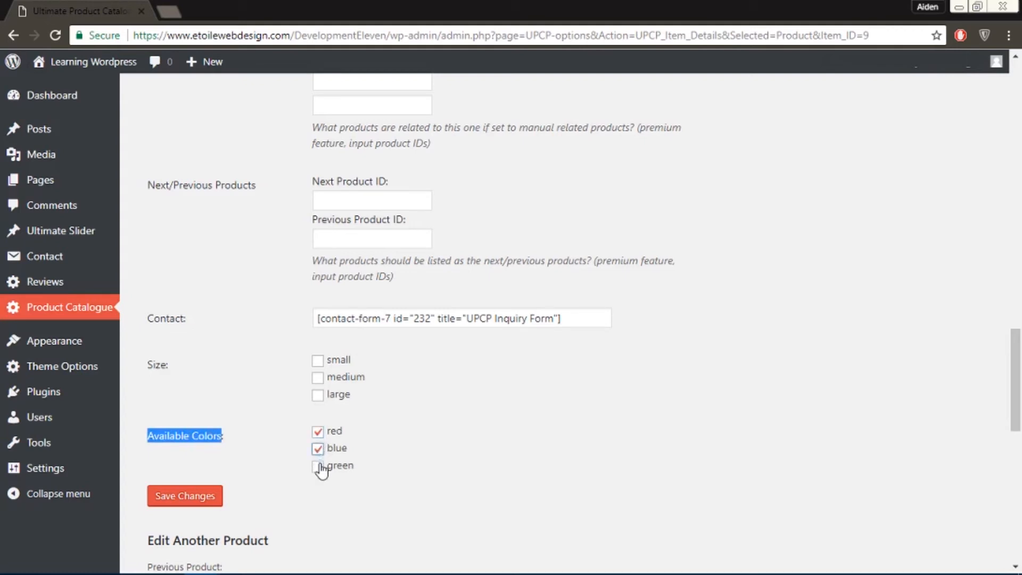
left_click(317, 465)
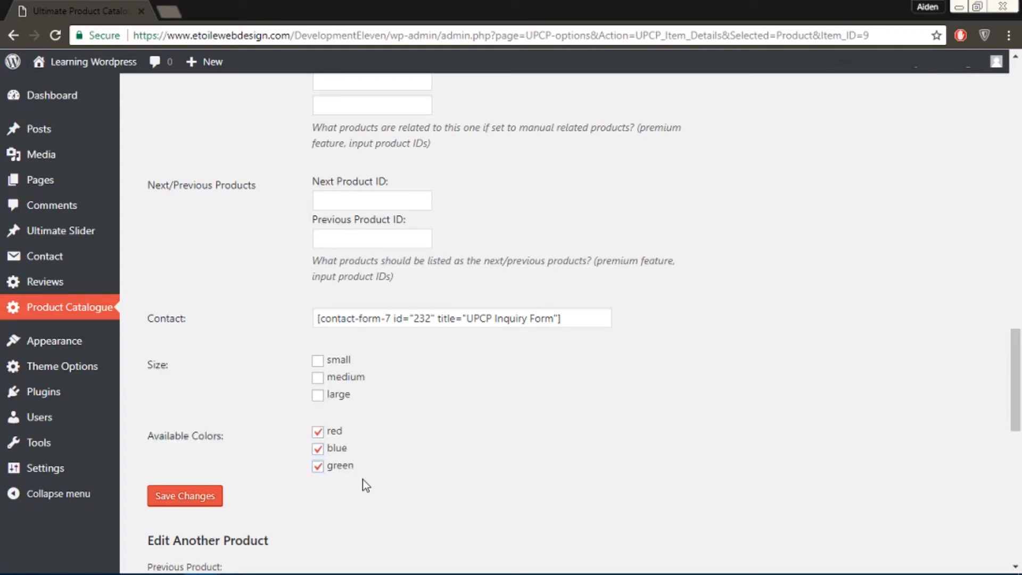
left_click(185, 496)
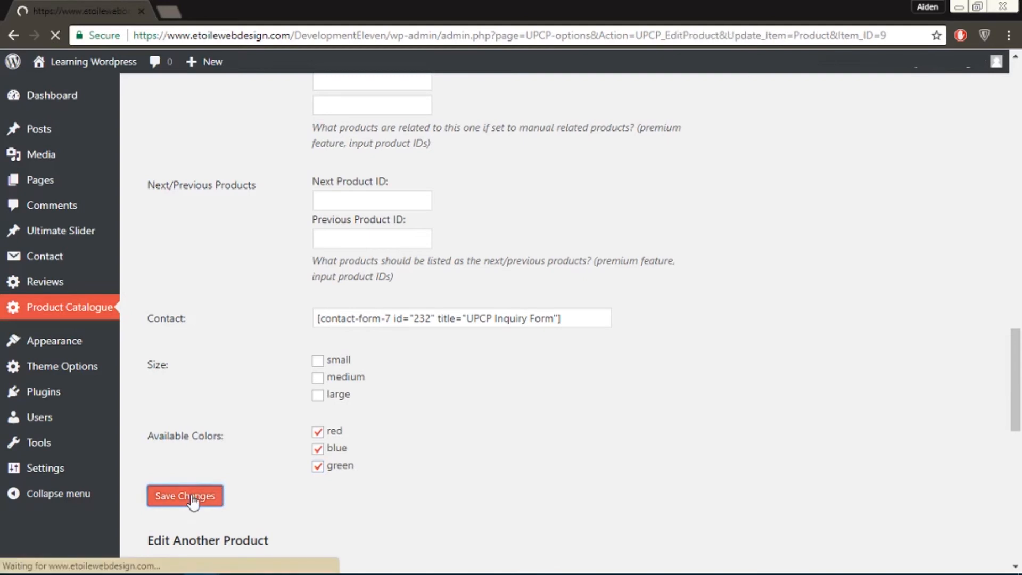
left_click(185, 495)
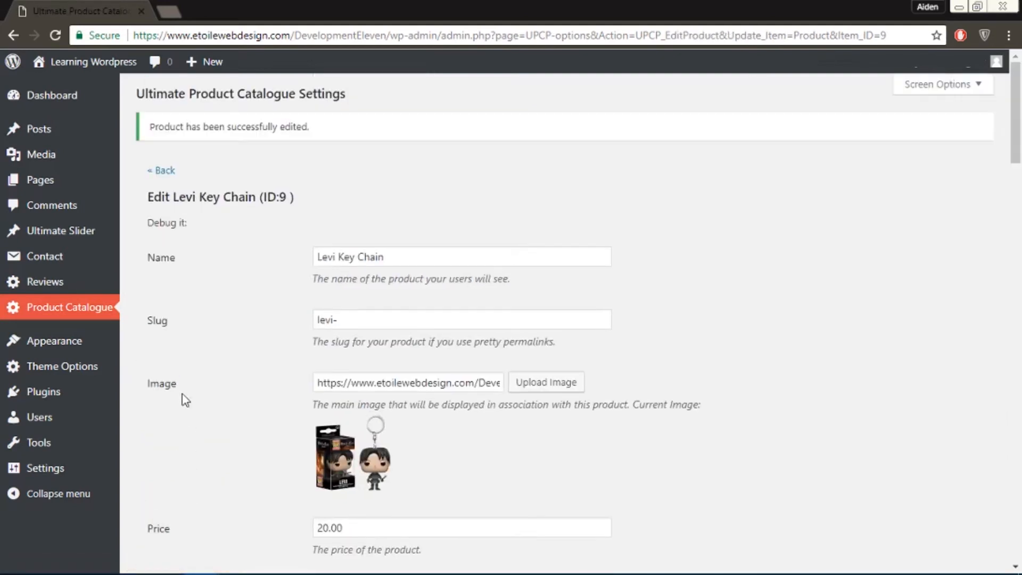
Visit the live site and go to its Product Catalog page.
left_click(93, 61)
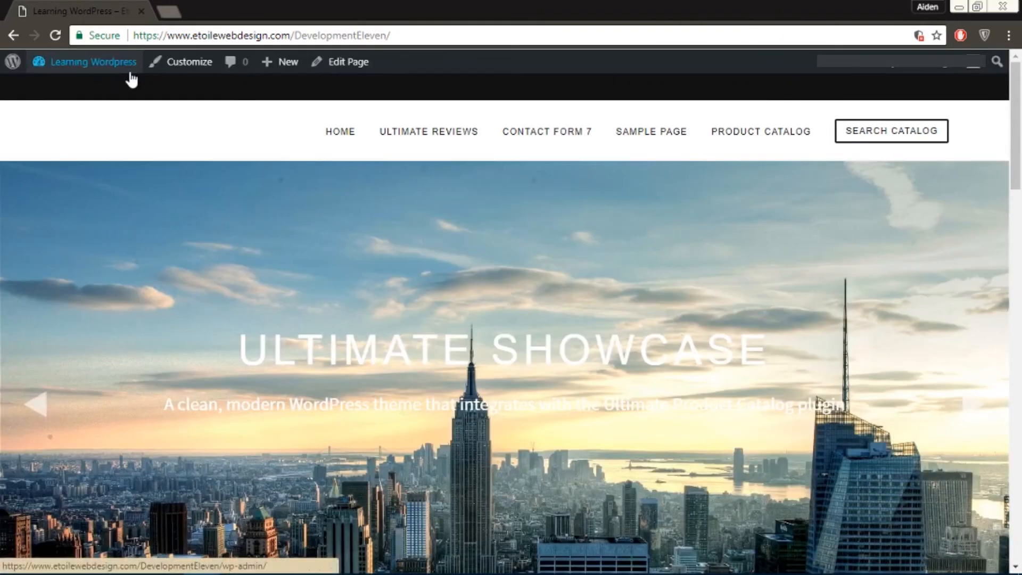
left_click(760, 131)
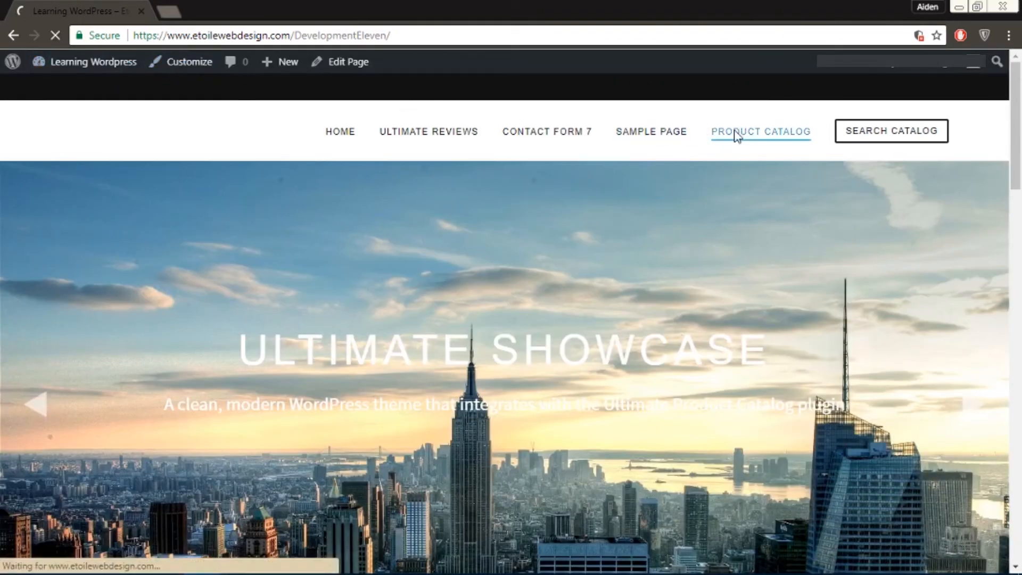